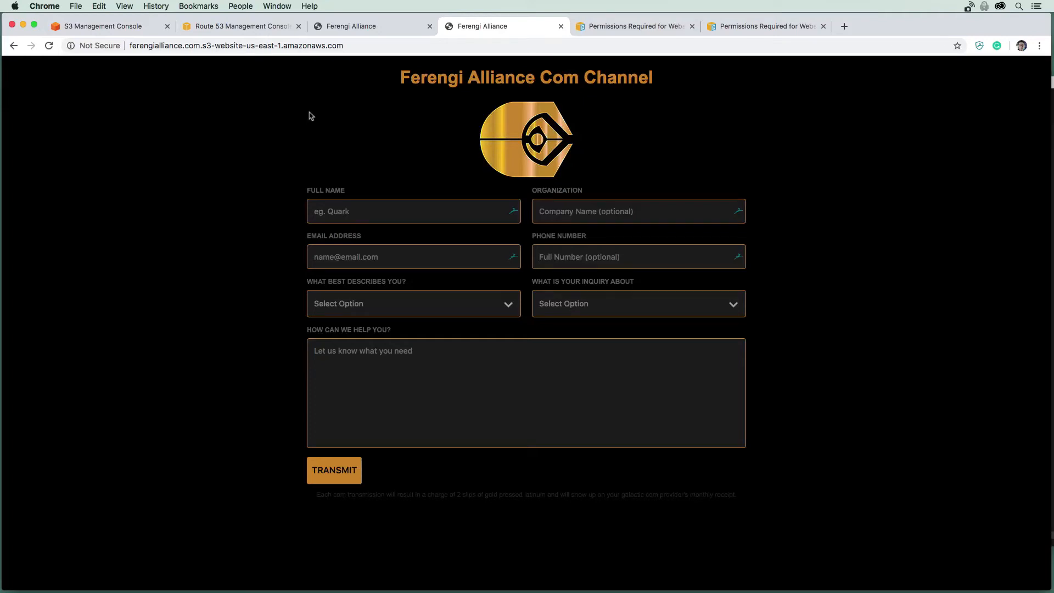
pyautogui.moveTo(336, 120)
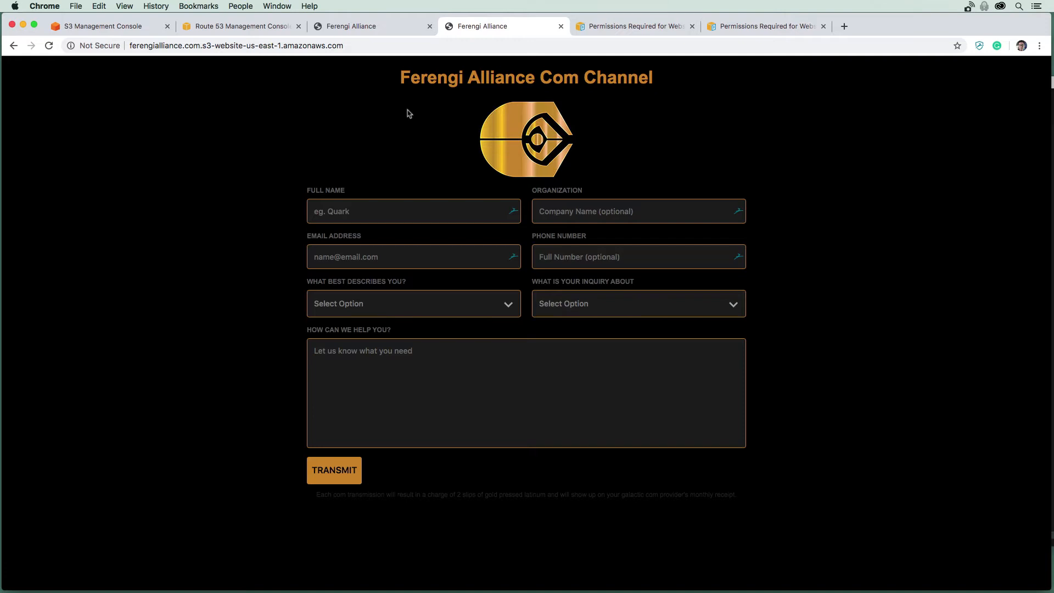
# Find Simple Notification Service via the Services search for 'sns' and launch it in a new tab.
pyautogui.click(240, 26)
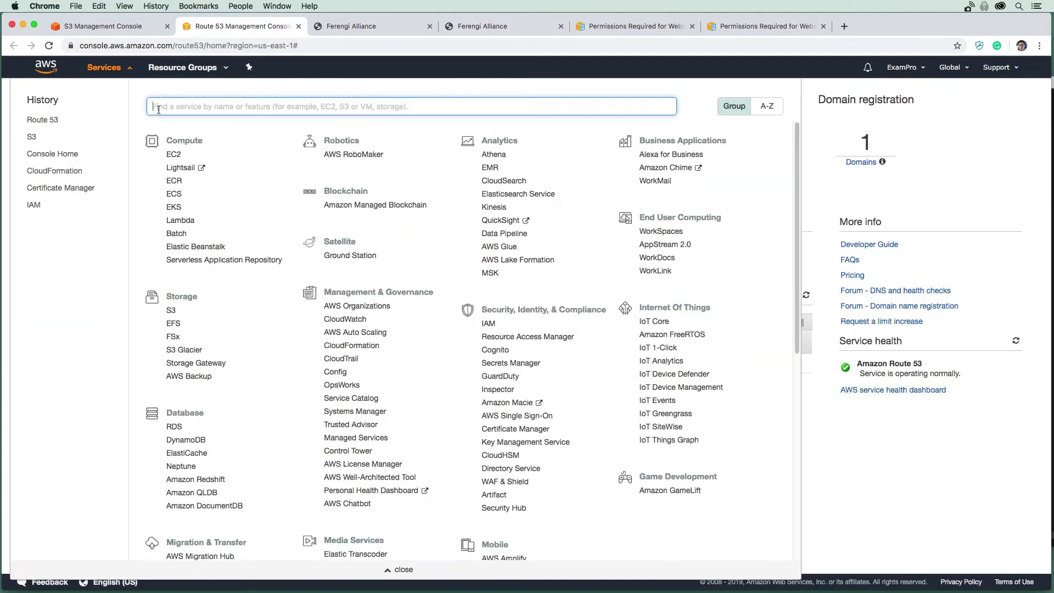
pyautogui.write('sns')
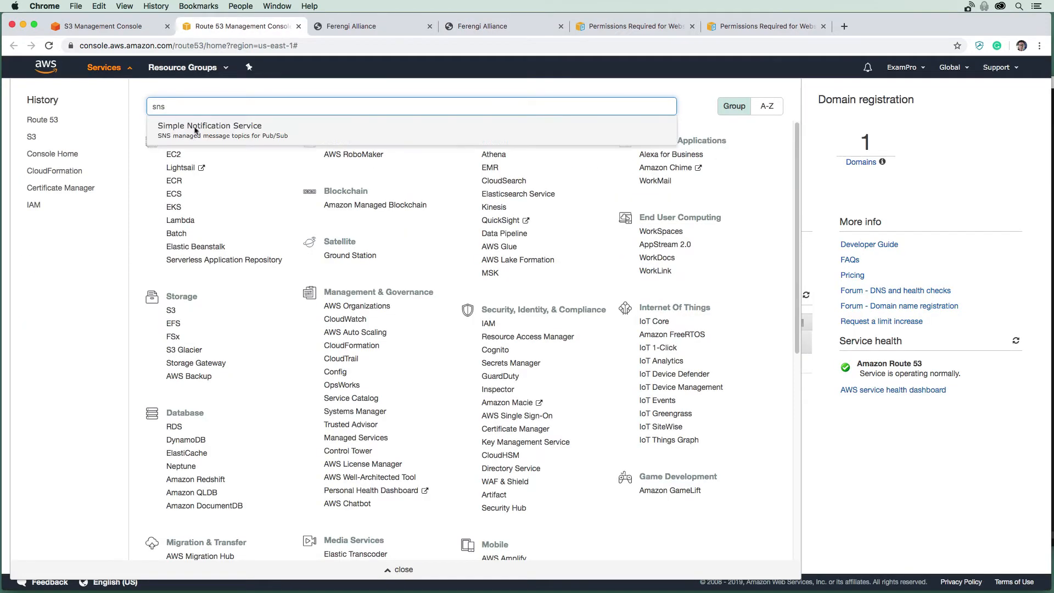
pyautogui.rightClick(209, 130)
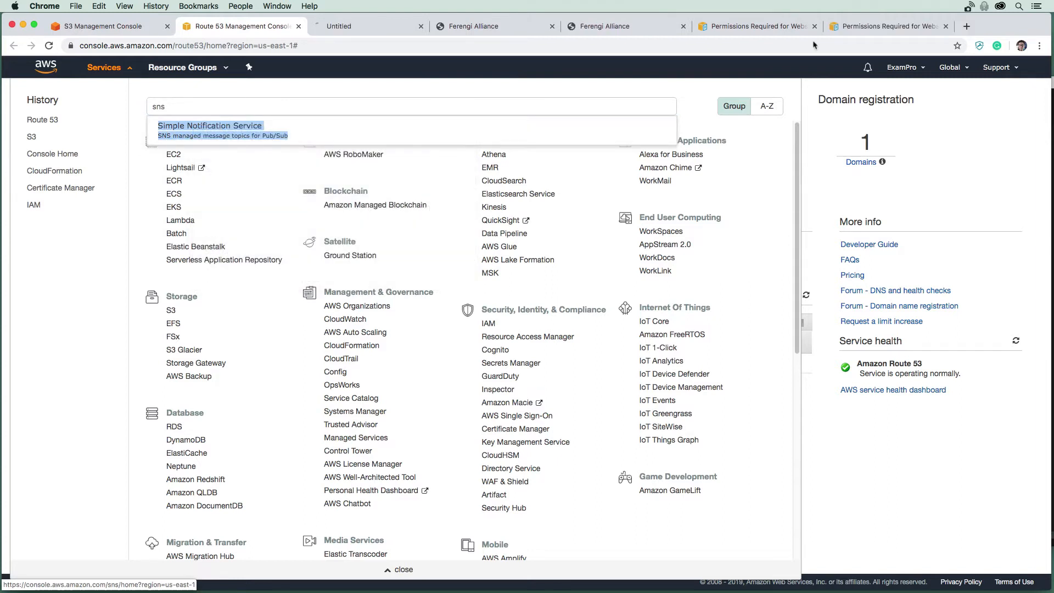
pyautogui.click(210, 125)
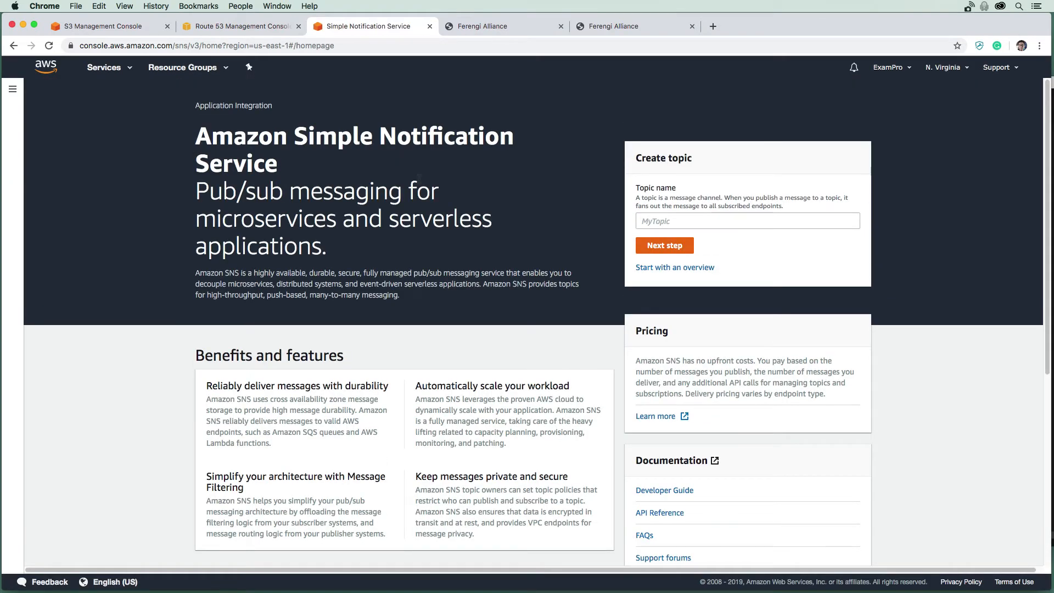
pyautogui.moveTo(301, 368)
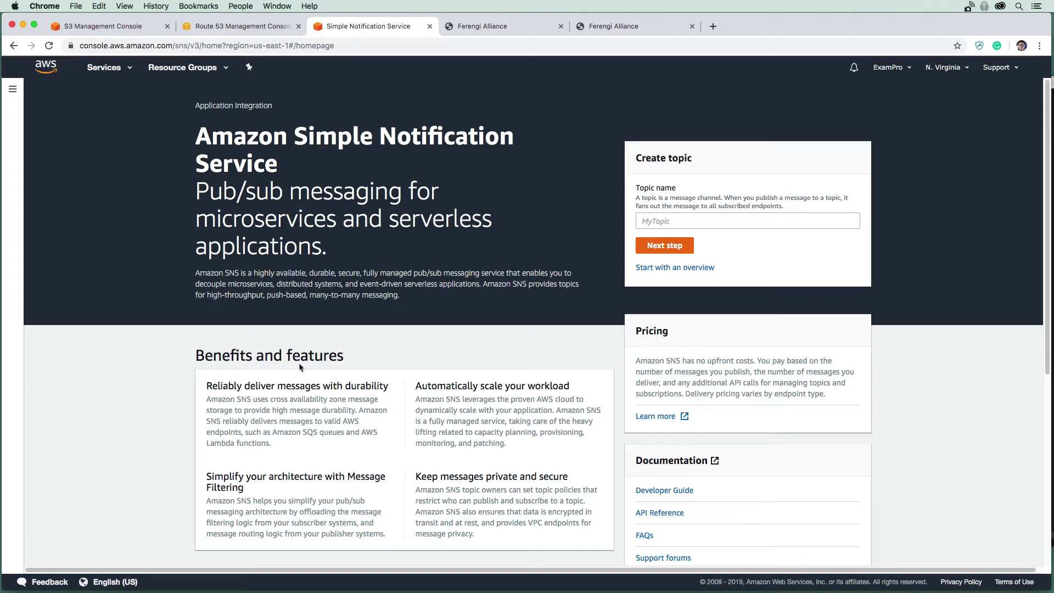
pyautogui.moveTo(448, 120)
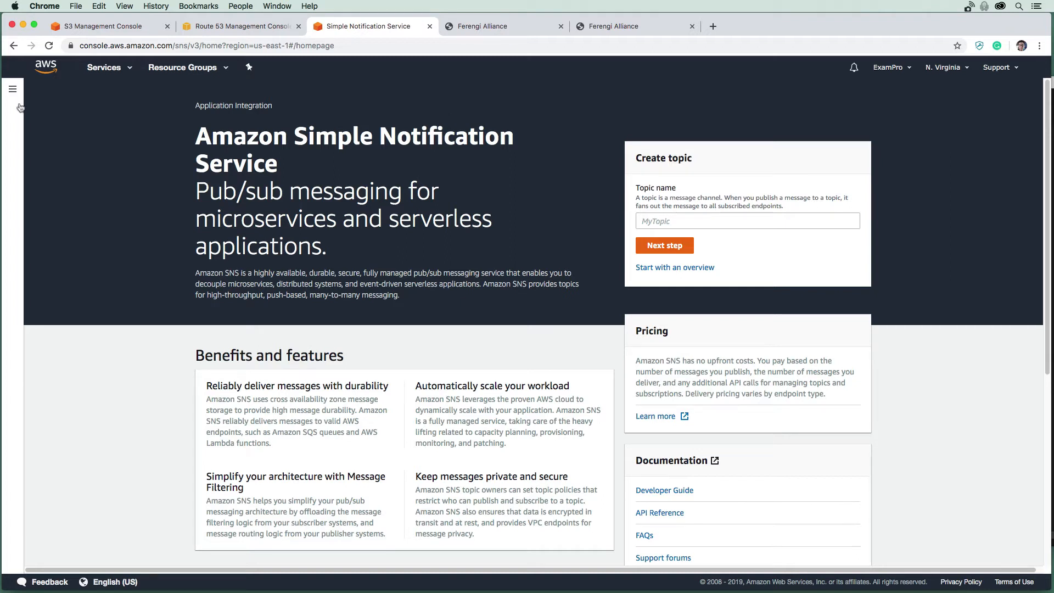
# Show the SNS Topics list, currently empty.
pyautogui.click(13, 89)
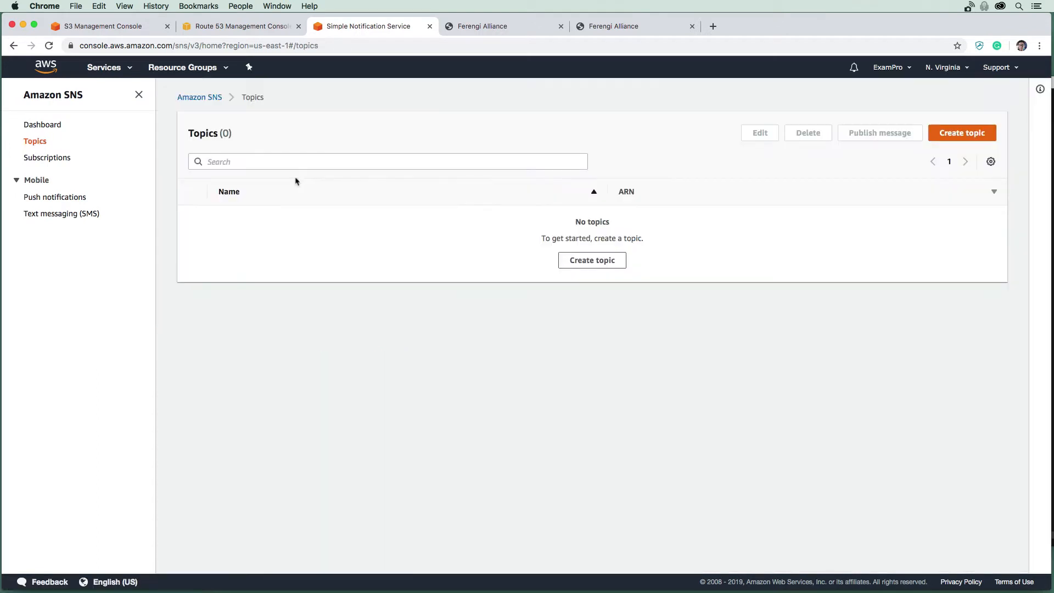
pyautogui.moveTo(903, 184)
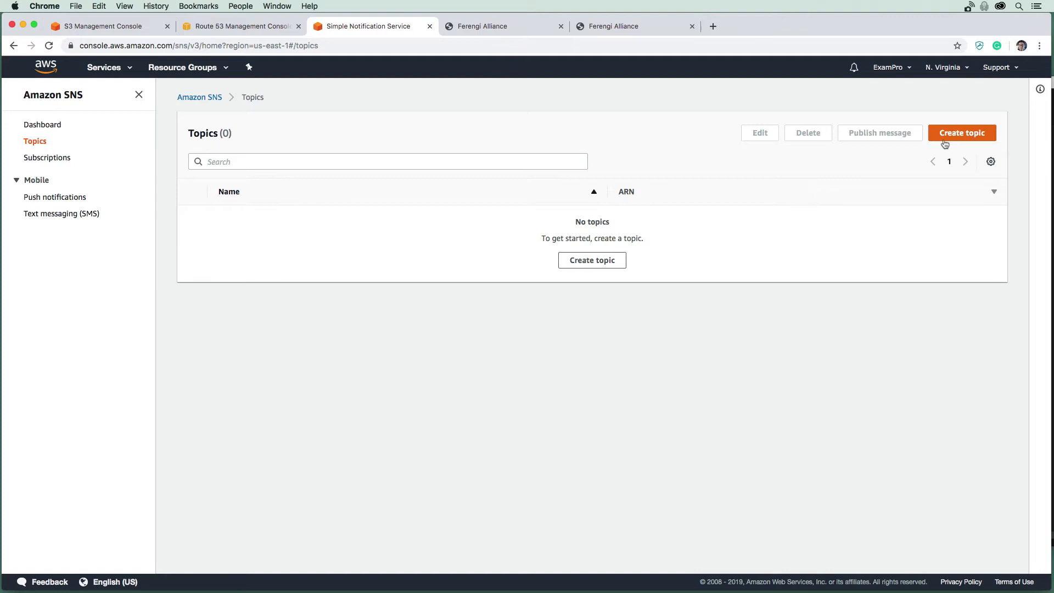
# Begin a new topic, checking the contact form site and ferengialliance.com domain tabs for reference.
pyautogui.click(962, 133)
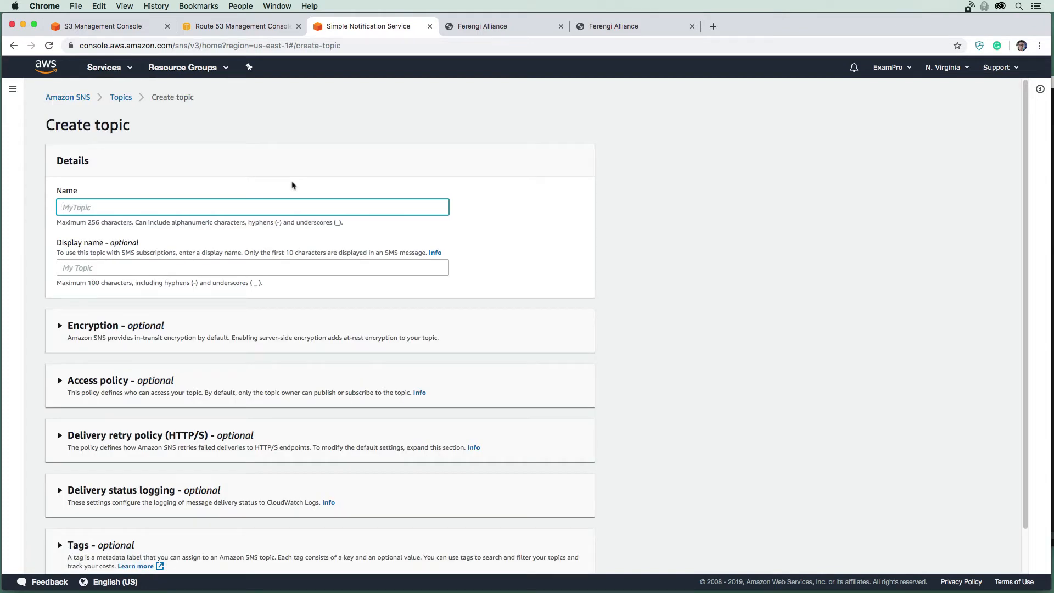
pyautogui.moveTo(161, 68)
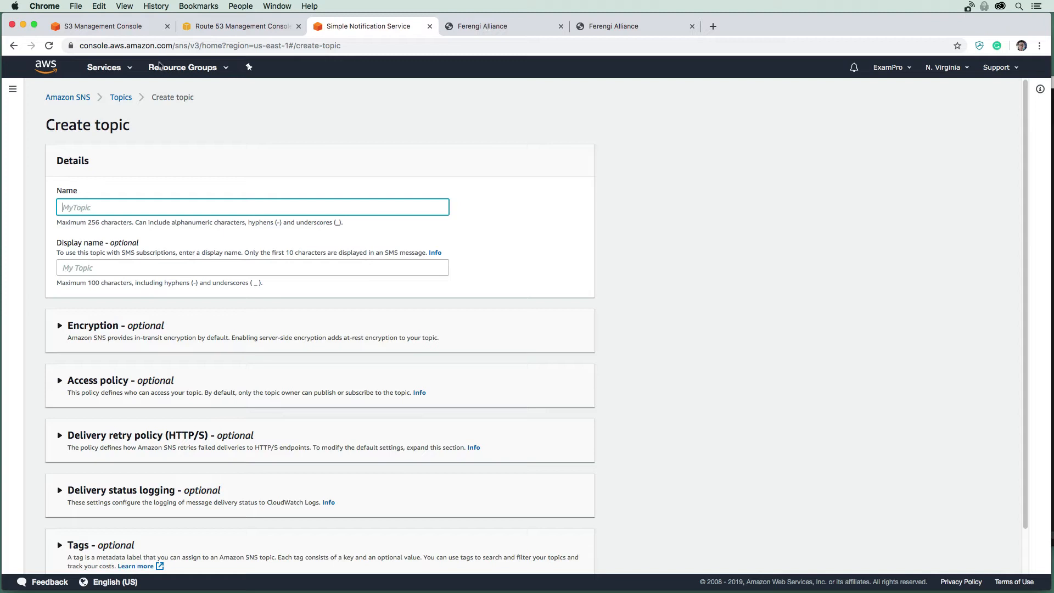
pyautogui.click(493, 26)
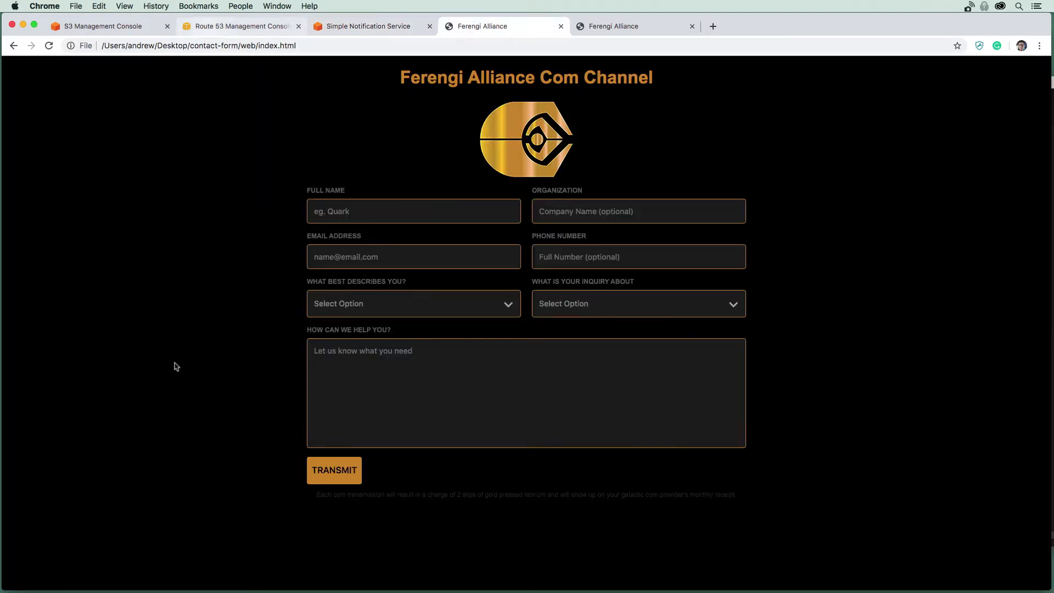
pyautogui.click(240, 26)
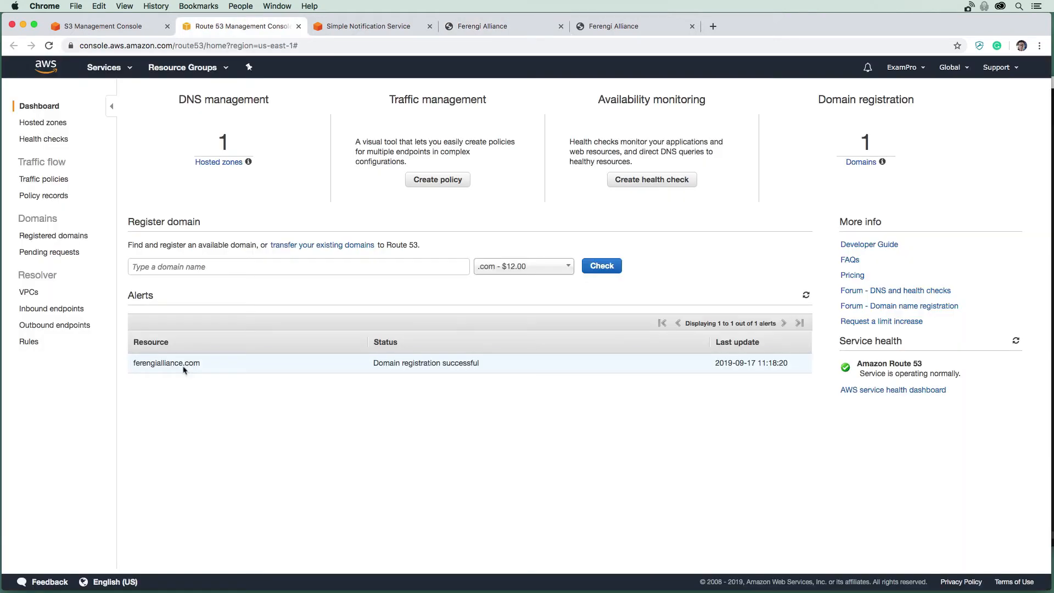
pyautogui.click(369, 26)
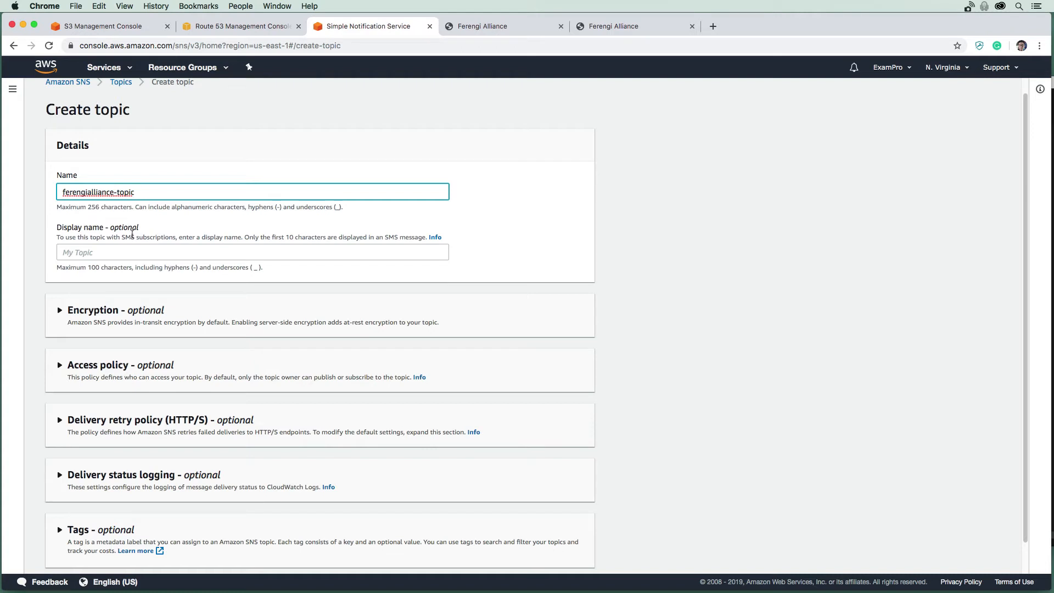
# Enter 'Ferengialliance' as the topic's display name.
pyautogui.click(252, 253)
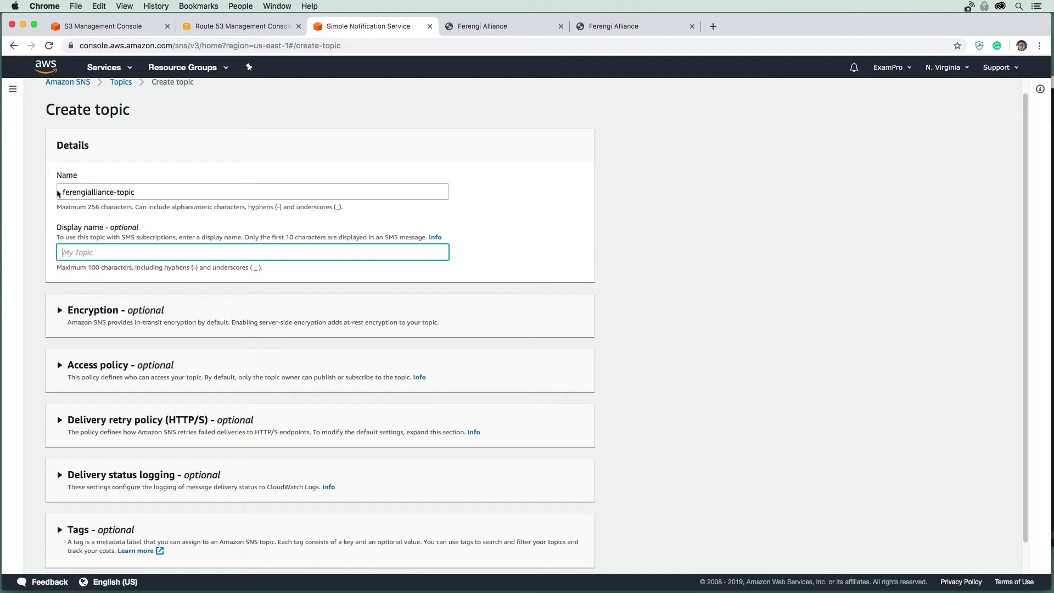
pyautogui.write('Ferengialliance')
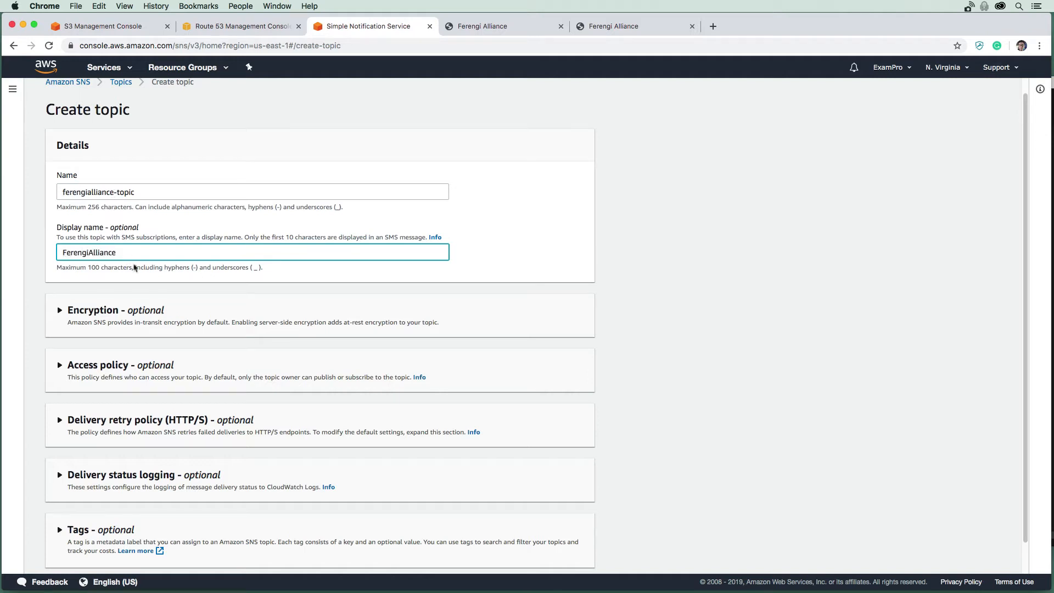
pyautogui.moveTo(152, 265)
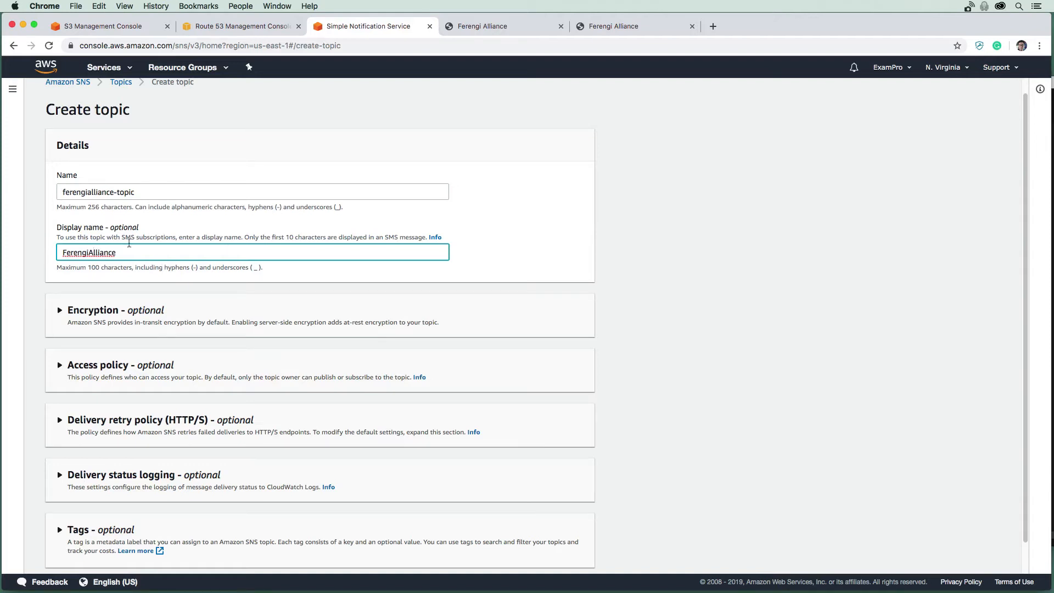
# Keep the default access policy and create the ferengialliance-topic topic.
pyautogui.scroll(-3)
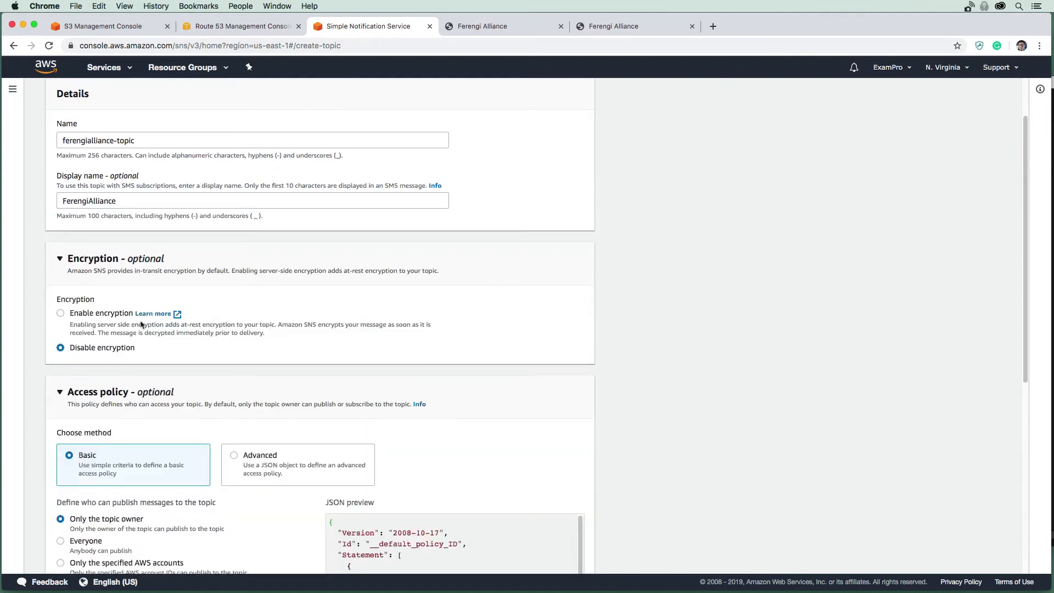
pyautogui.scroll(-3)
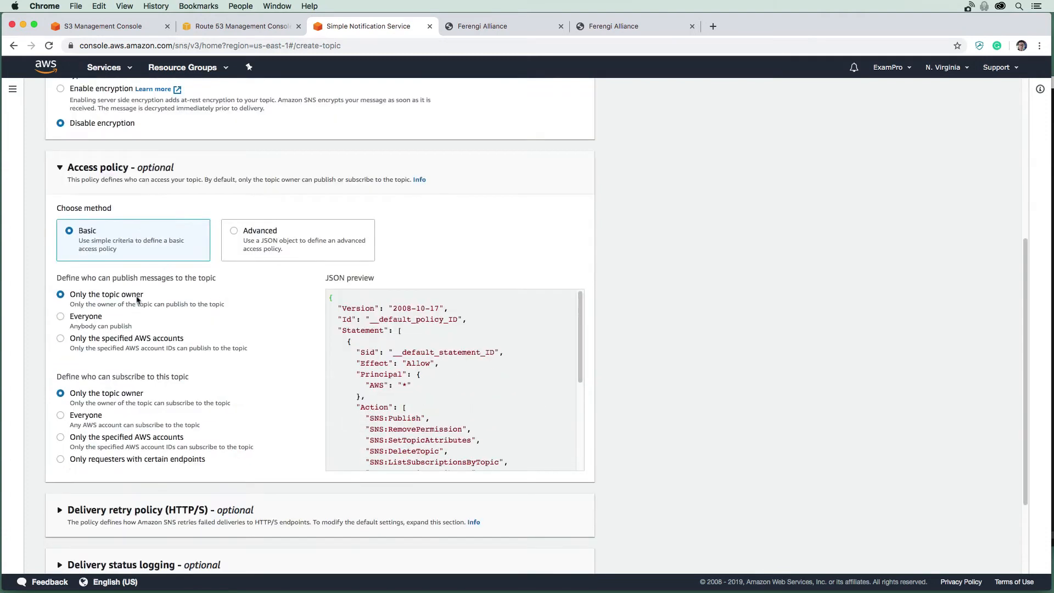
pyautogui.scroll(-3)
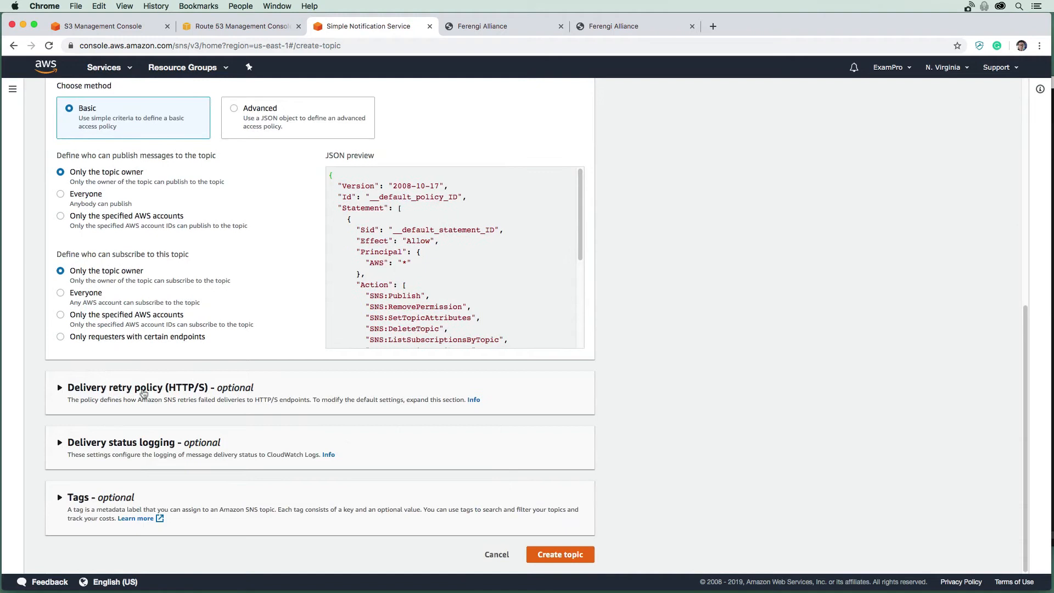
pyautogui.moveTo(138, 385)
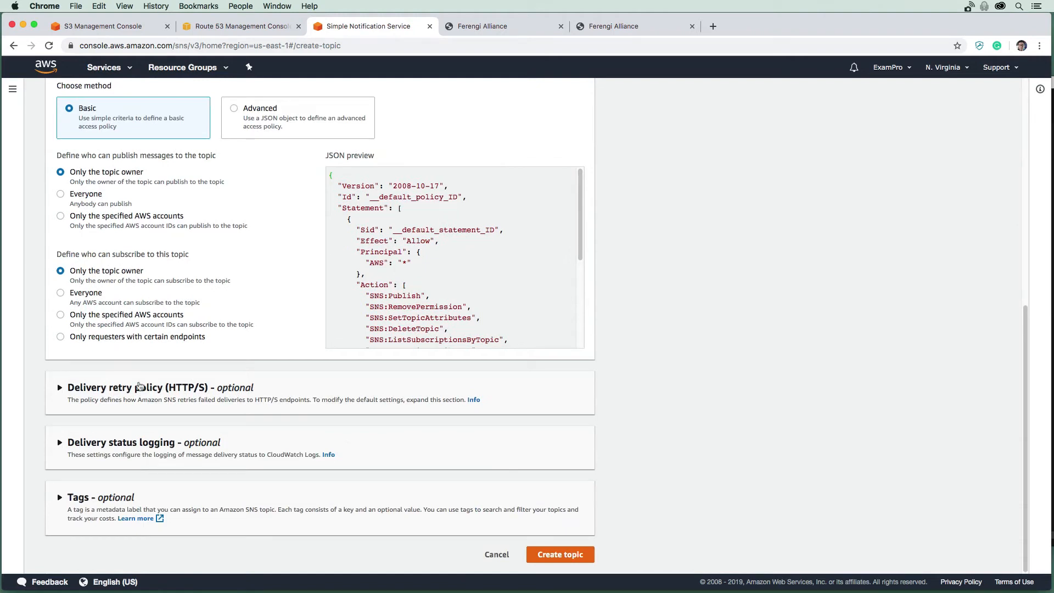
pyautogui.moveTo(248, 413)
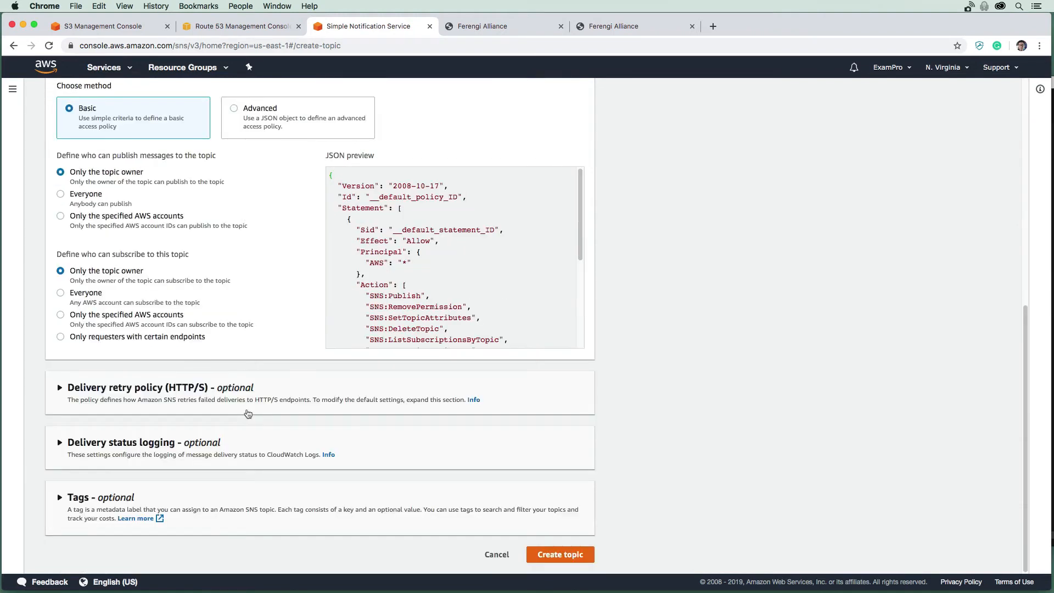
pyautogui.moveTo(201, 373)
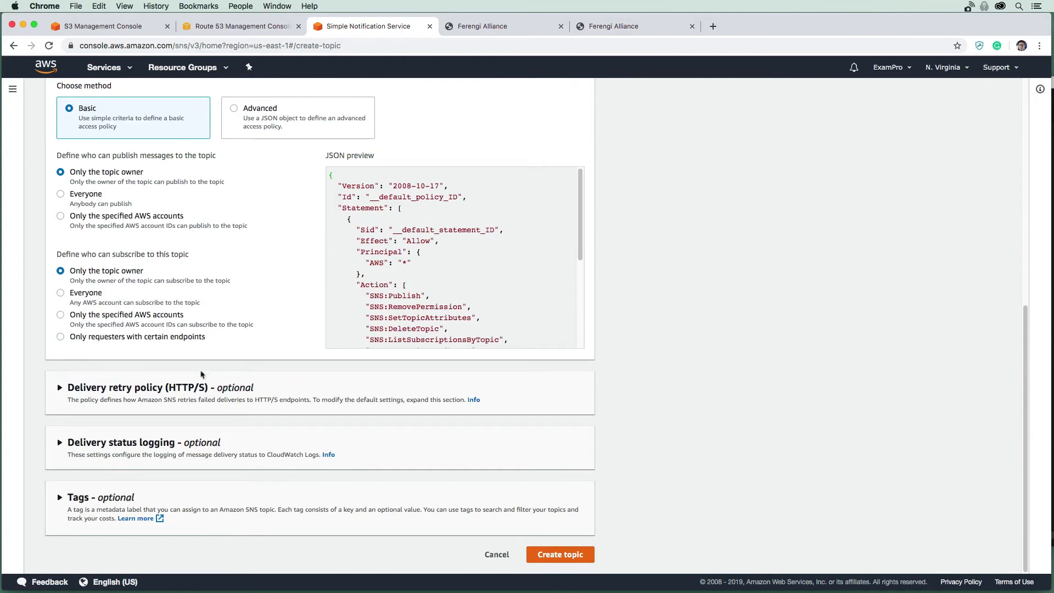
pyautogui.moveTo(186, 417)
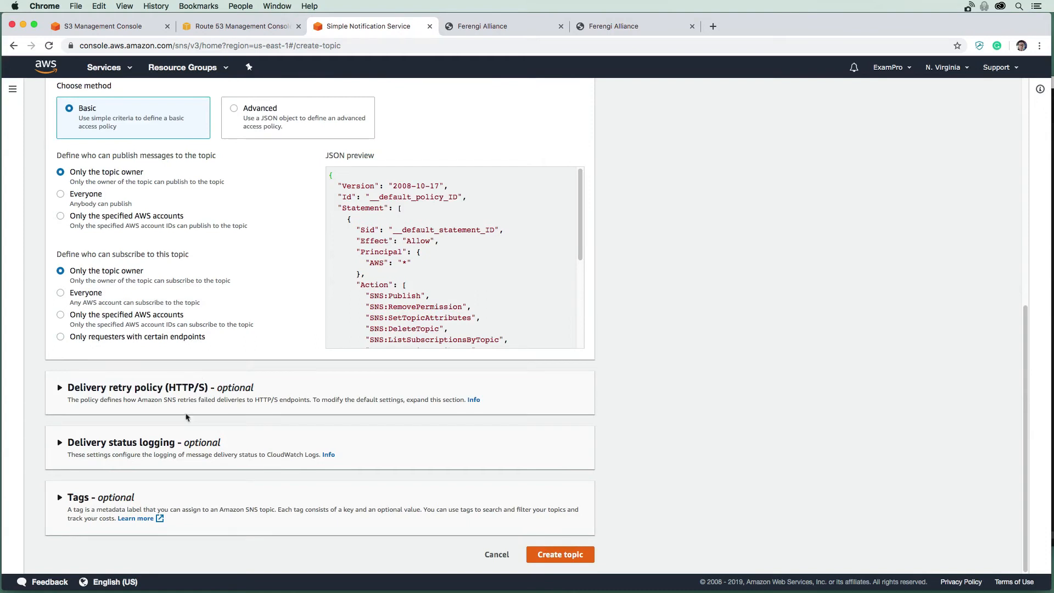
pyautogui.click(561, 553)
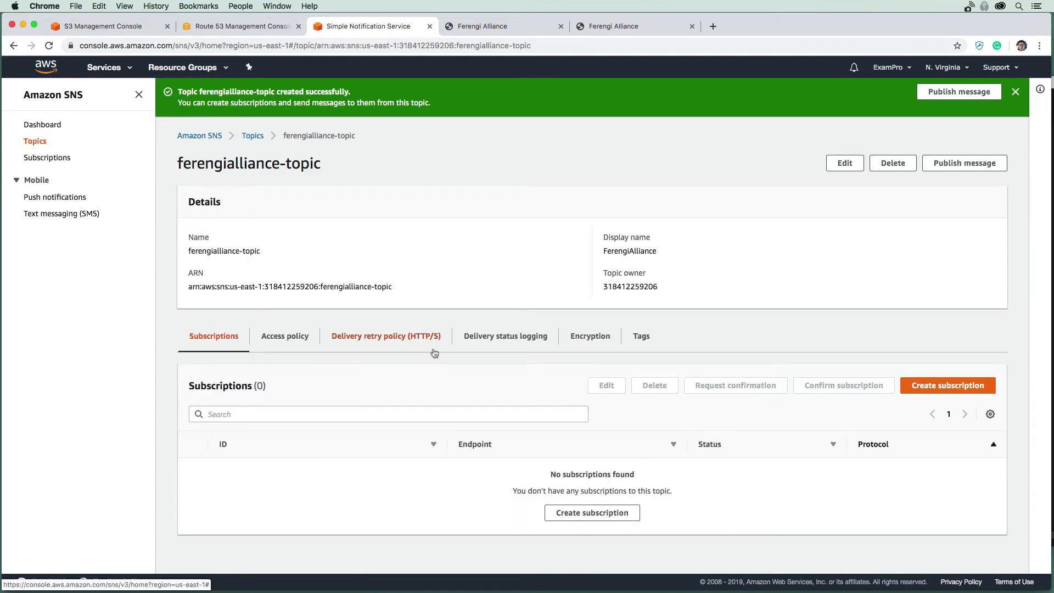
pyautogui.moveTo(395, 294)
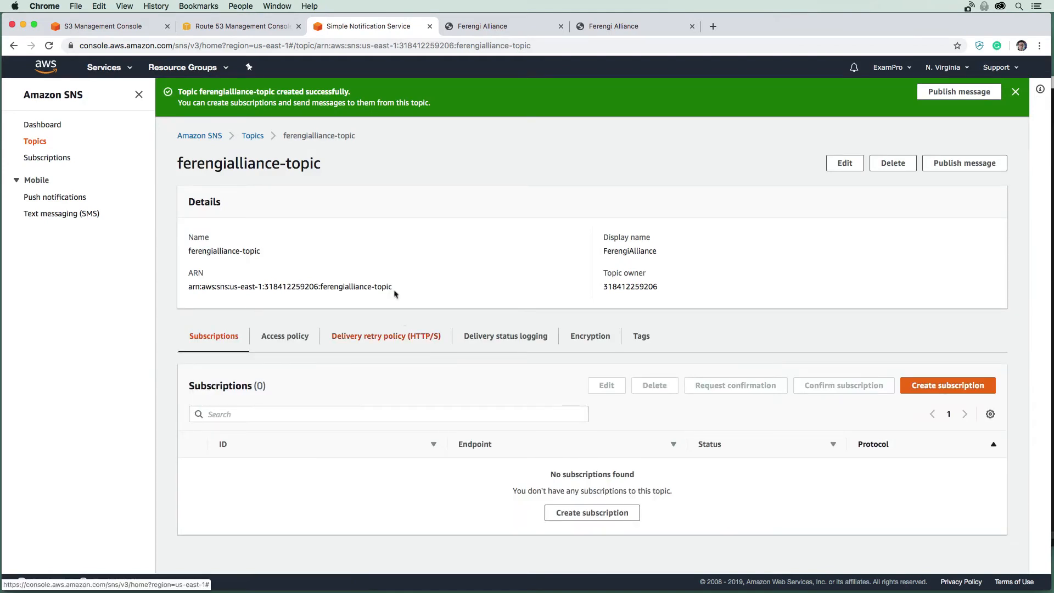
# Select and copy the full ferengialliance-topic ARN from its details page.
pyautogui.doubleClick(384, 286)
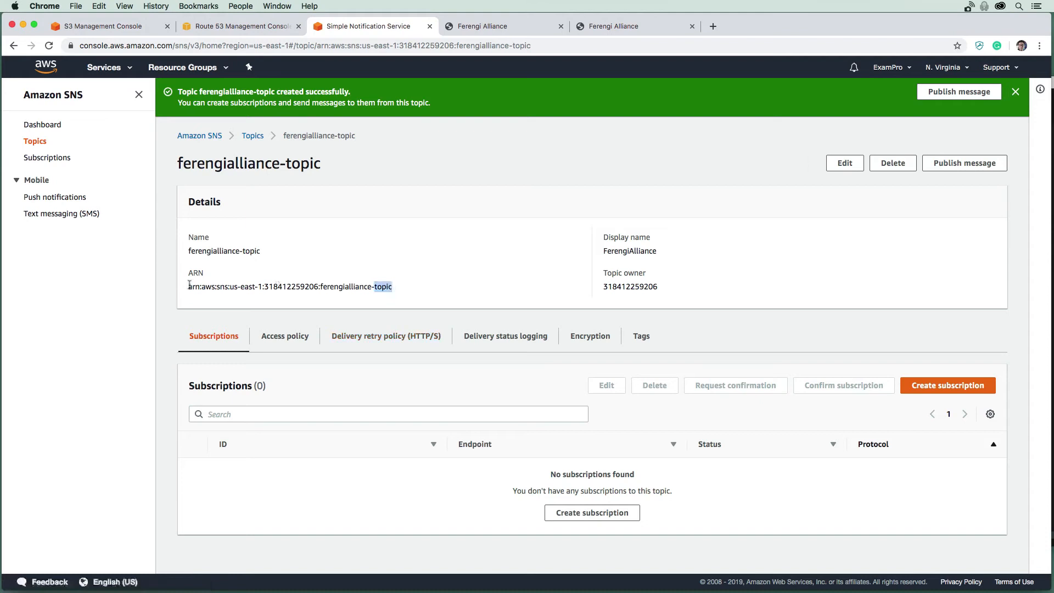
pyautogui.tripleClick(289, 287)
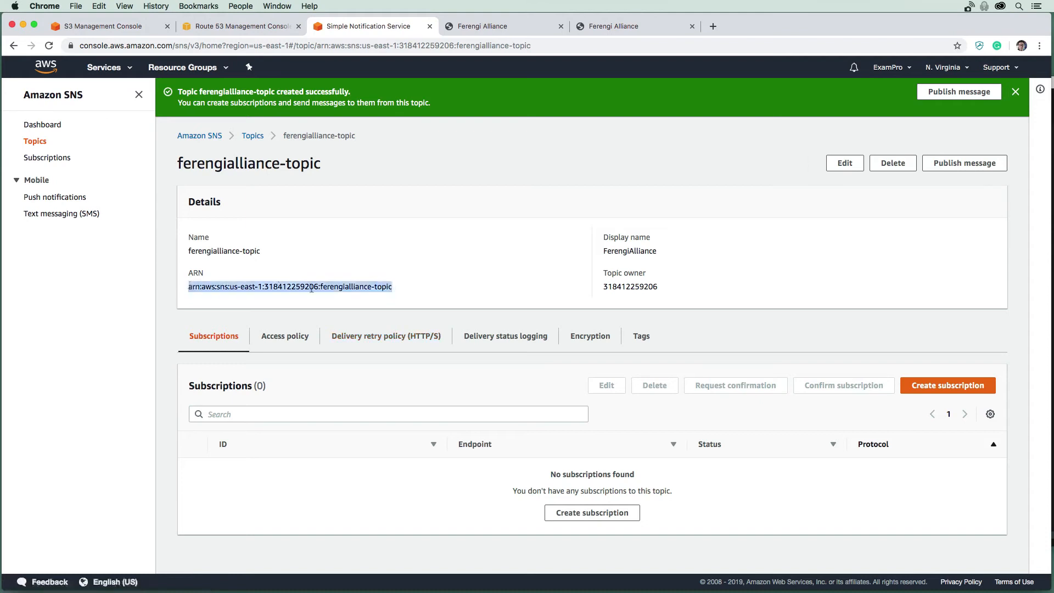
pyautogui.click(437, 295)
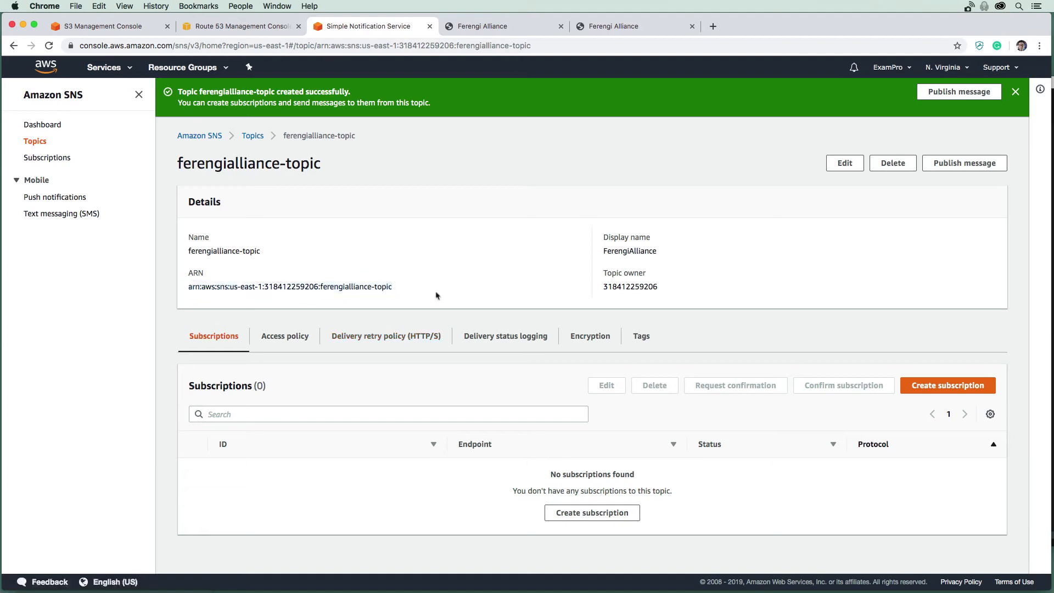
pyautogui.moveTo(396, 346)
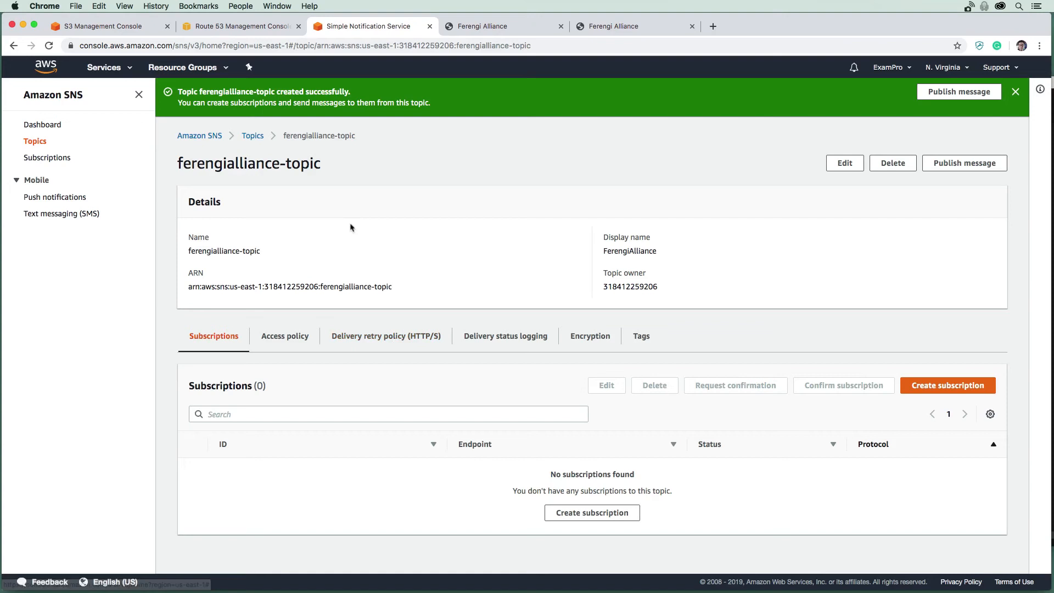
pyautogui.moveTo(386, 352)
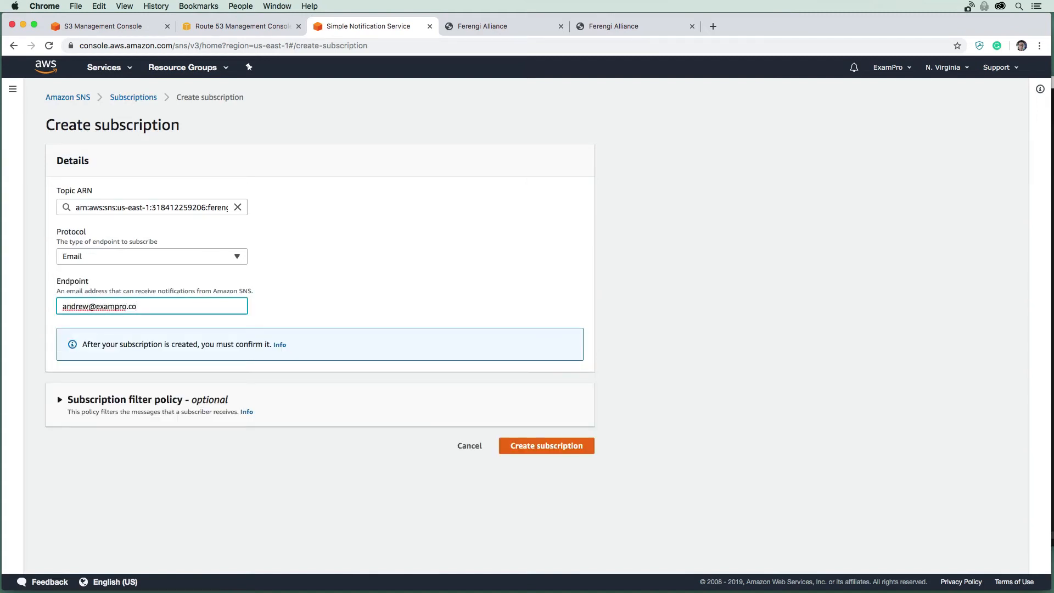
pyautogui.moveTo(272, 371)
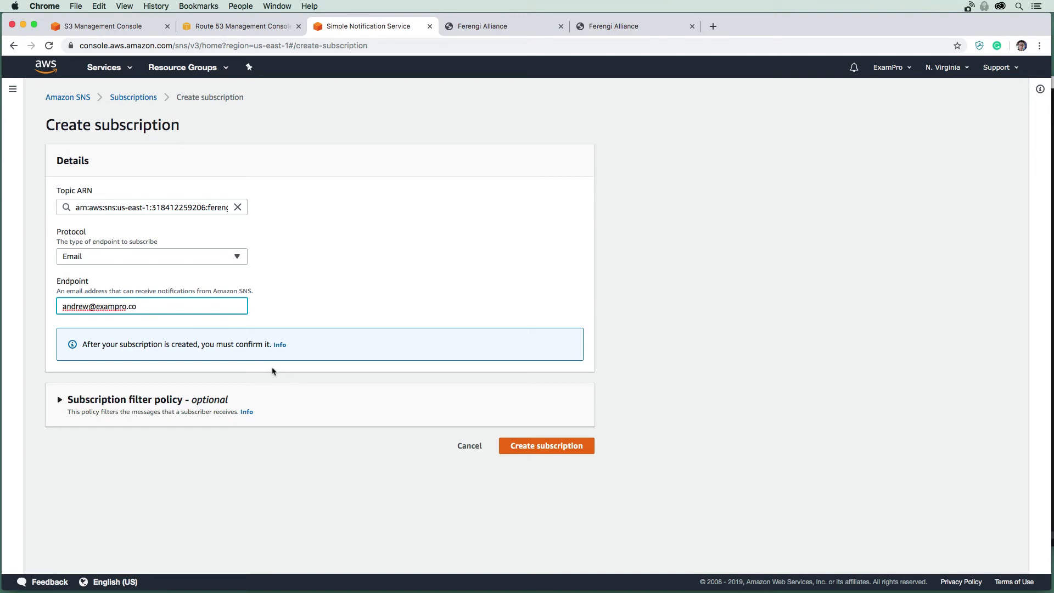
pyautogui.click(60, 400)
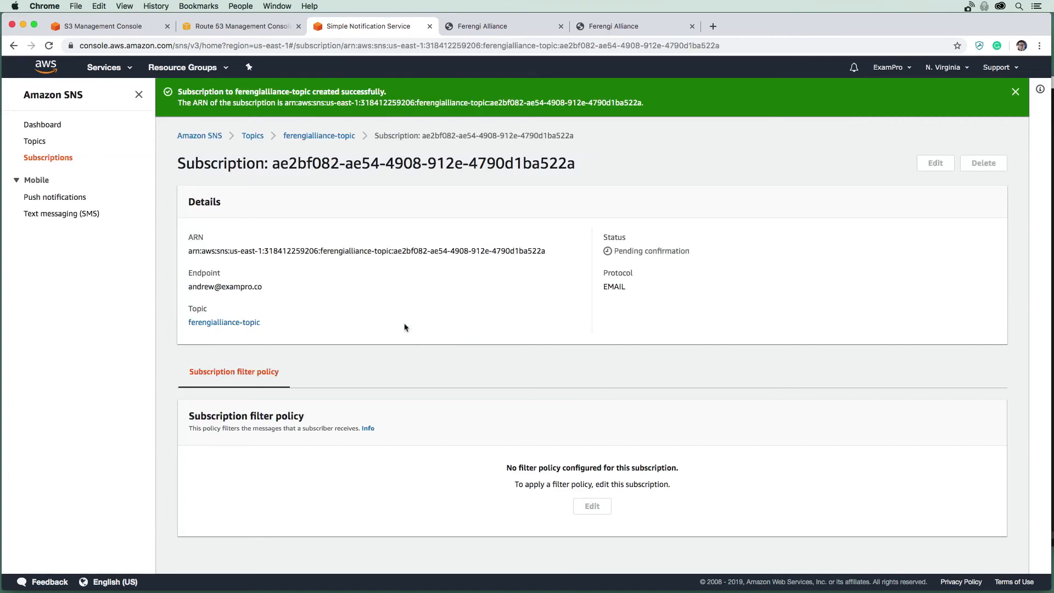
pyautogui.moveTo(552, 379)
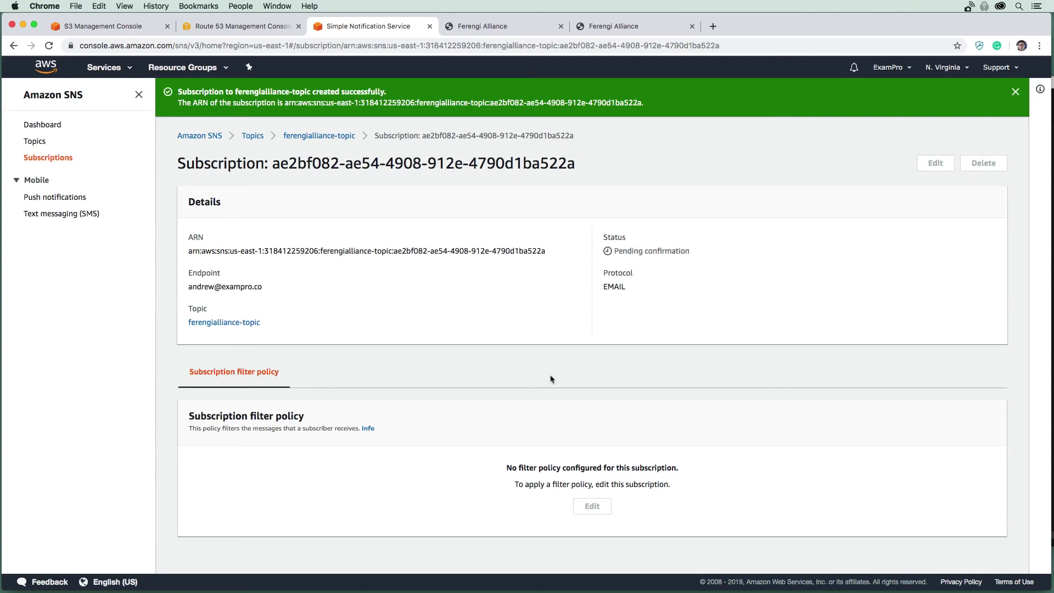
pyautogui.moveTo(362, 192)
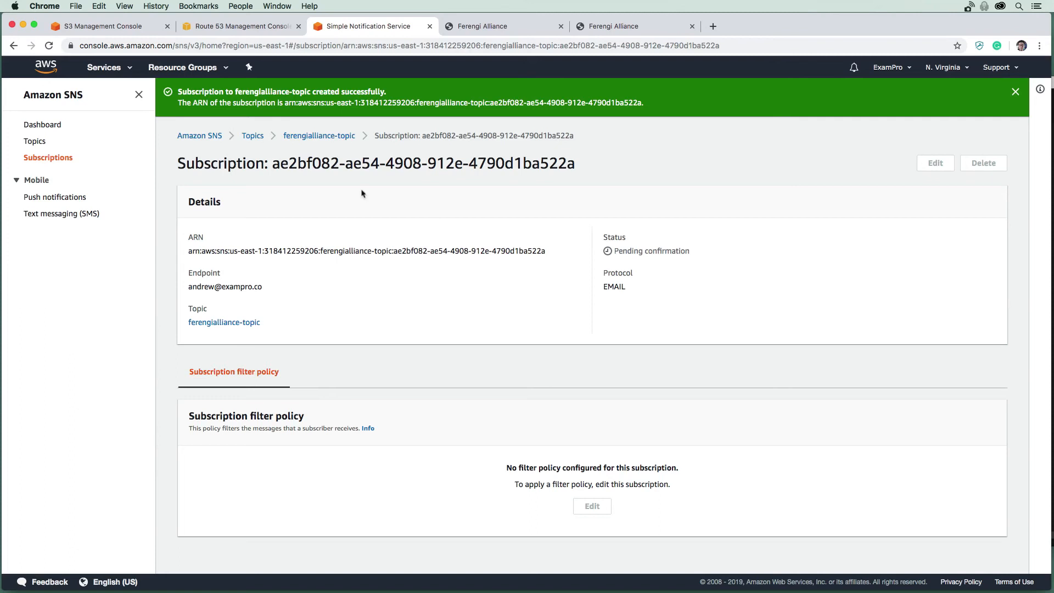
# Review the topic's pending subscription, go back to Topics, then switch to the email inbox.
pyautogui.click(318, 136)
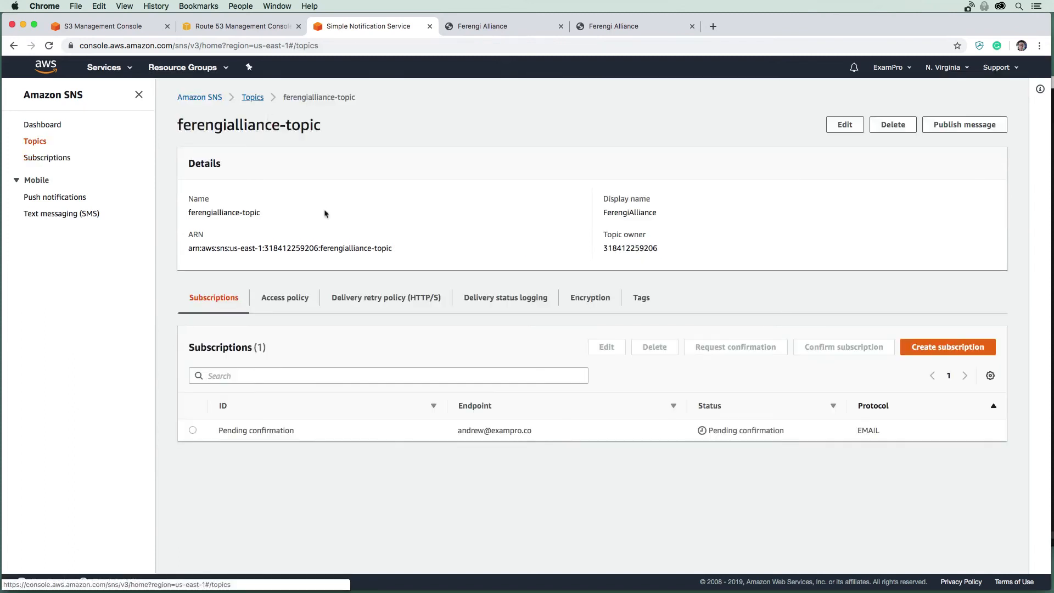
pyautogui.click(251, 96)
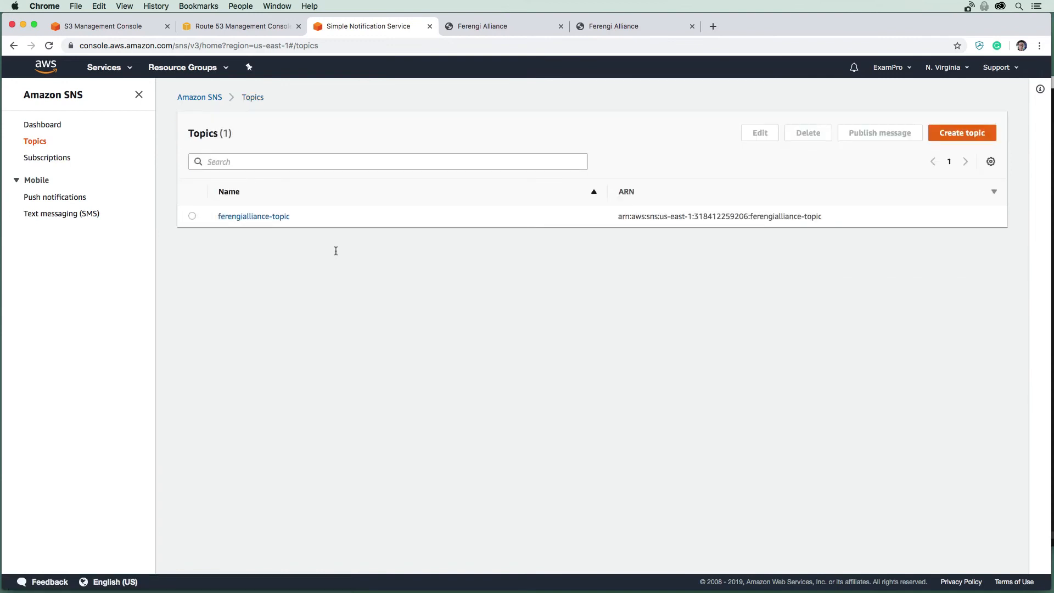
pyautogui.click(618, 26)
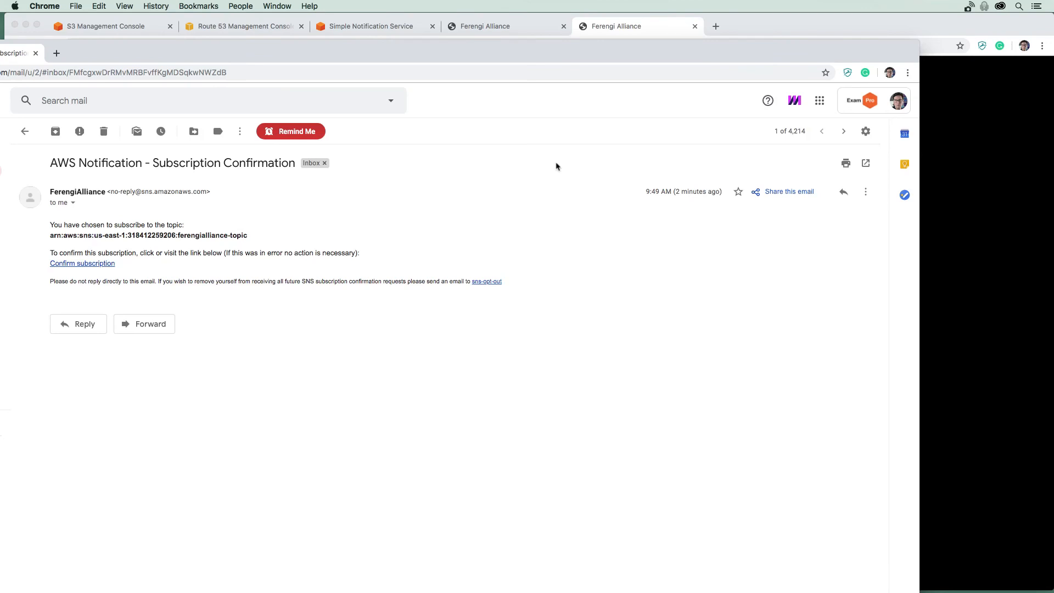
pyautogui.moveTo(252, 242)
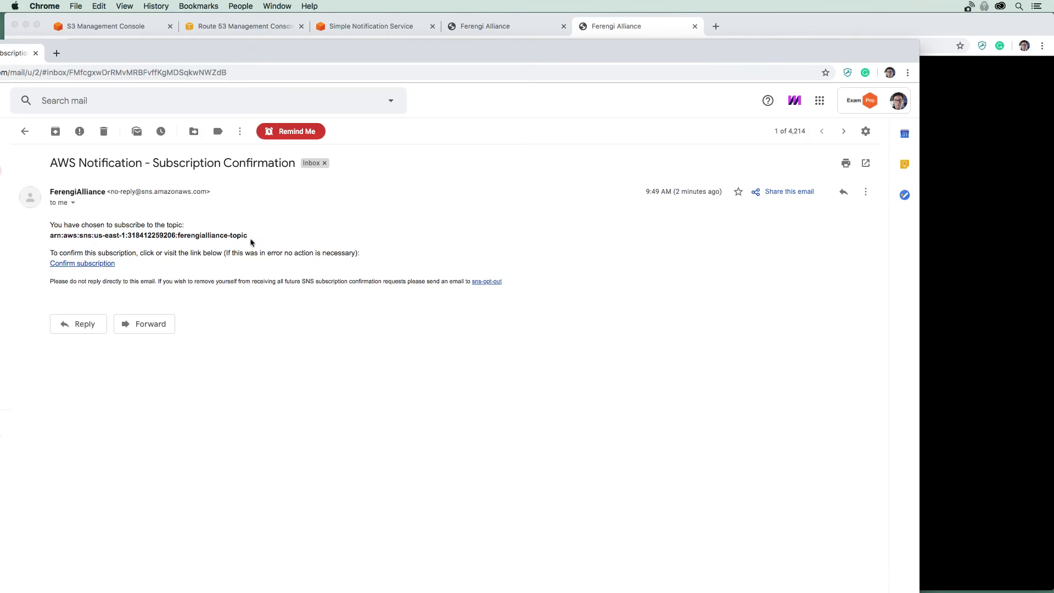
pyautogui.moveTo(137, 266)
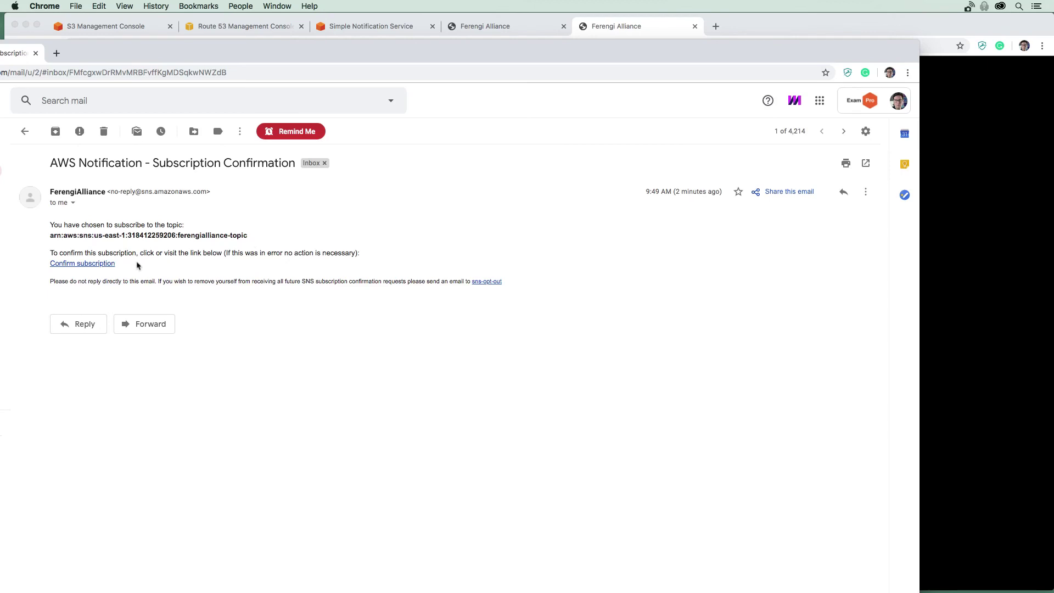
pyautogui.moveTo(189, 185)
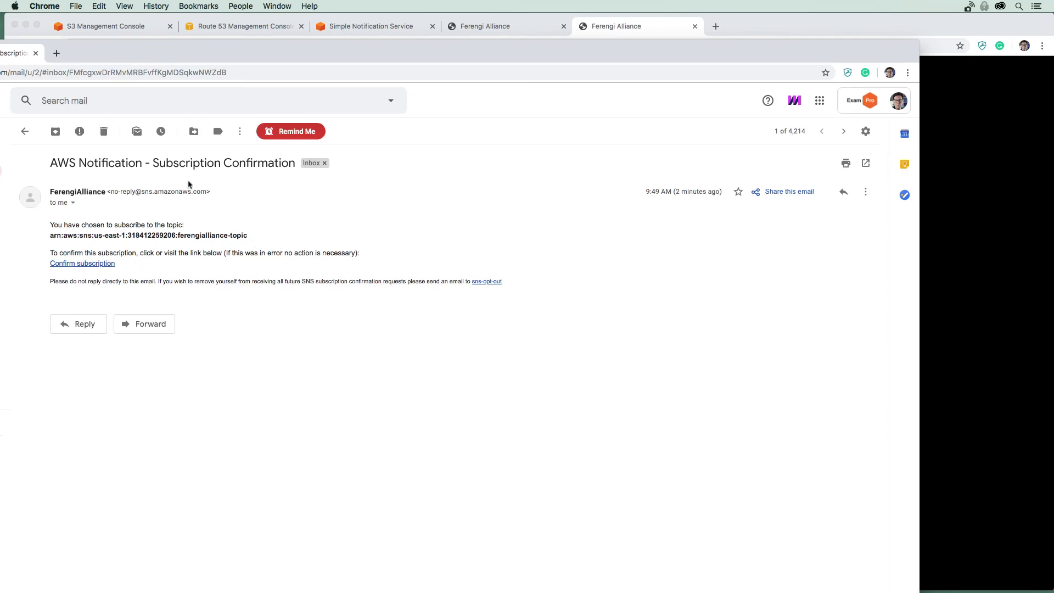
# Confirm the subscription from the AWS Notification confirmation email.
pyautogui.click(81, 263)
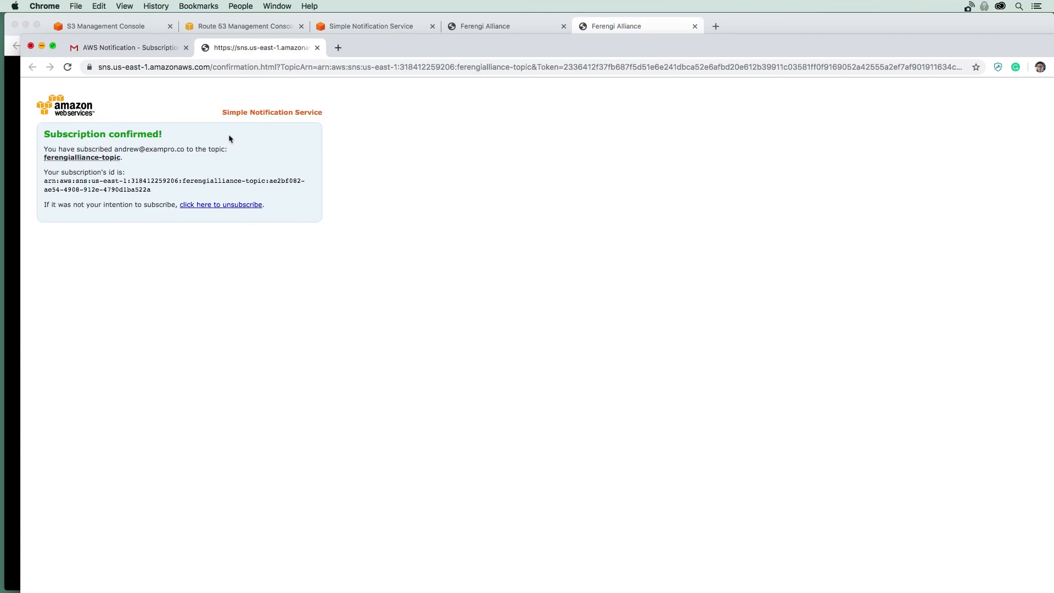
# Dismiss the confirmation window and return to the ferengialliance-topic page.
pyautogui.click(628, 26)
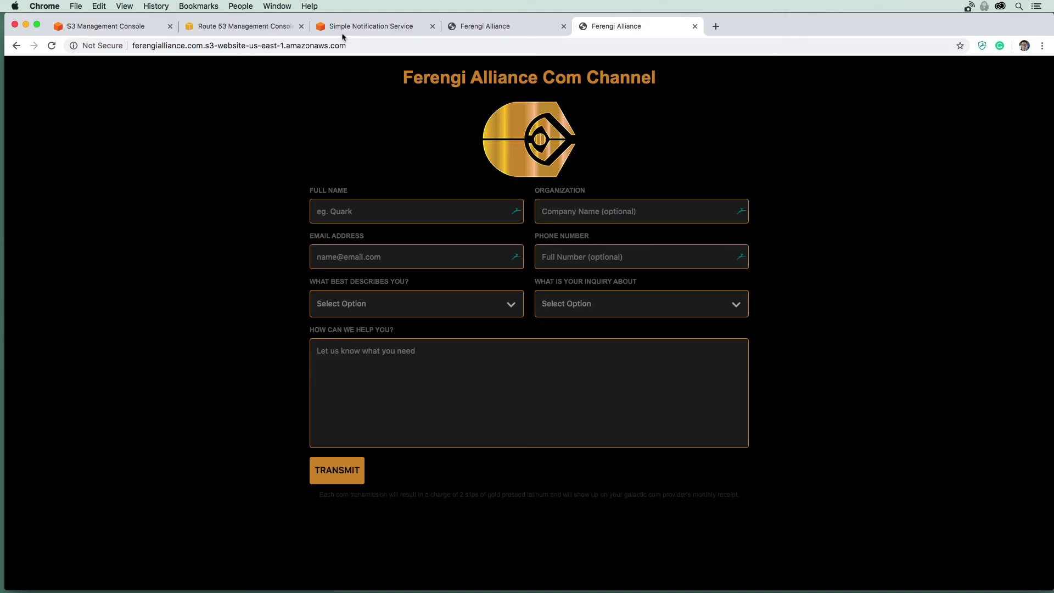
pyautogui.moveTo(756, 448)
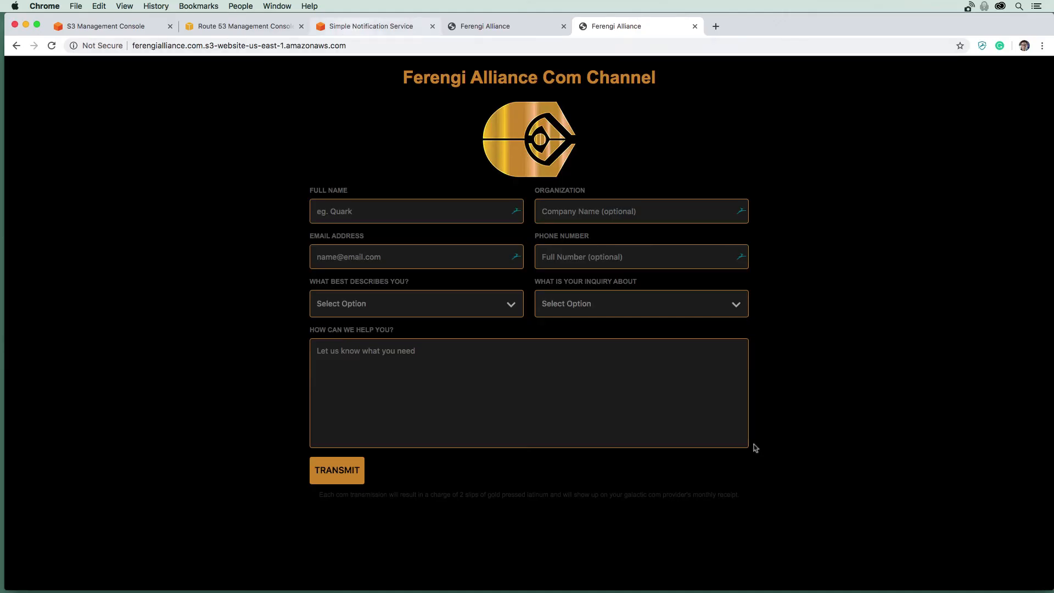
pyautogui.click(370, 27)
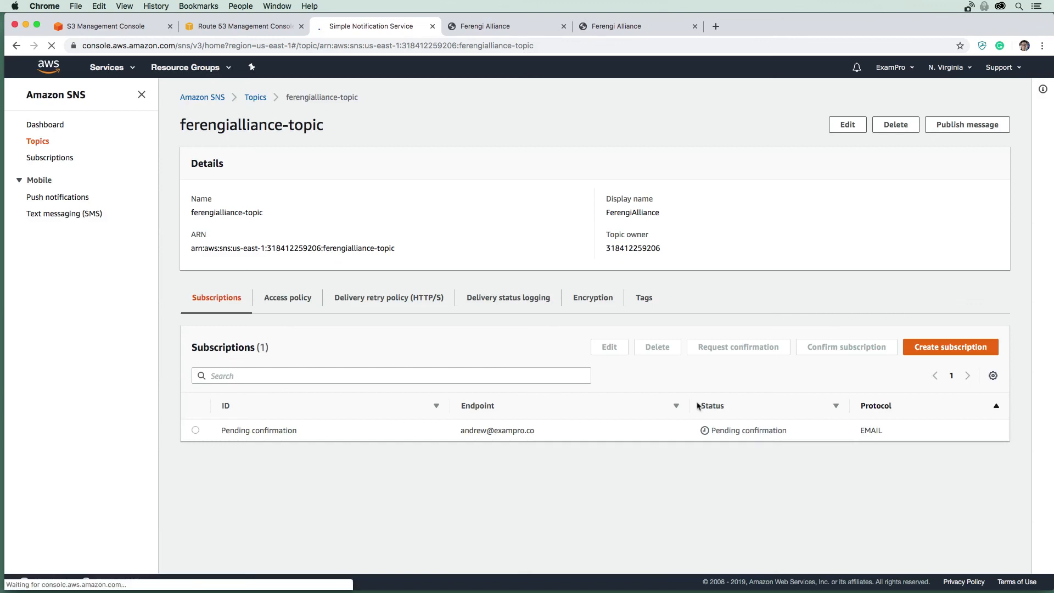